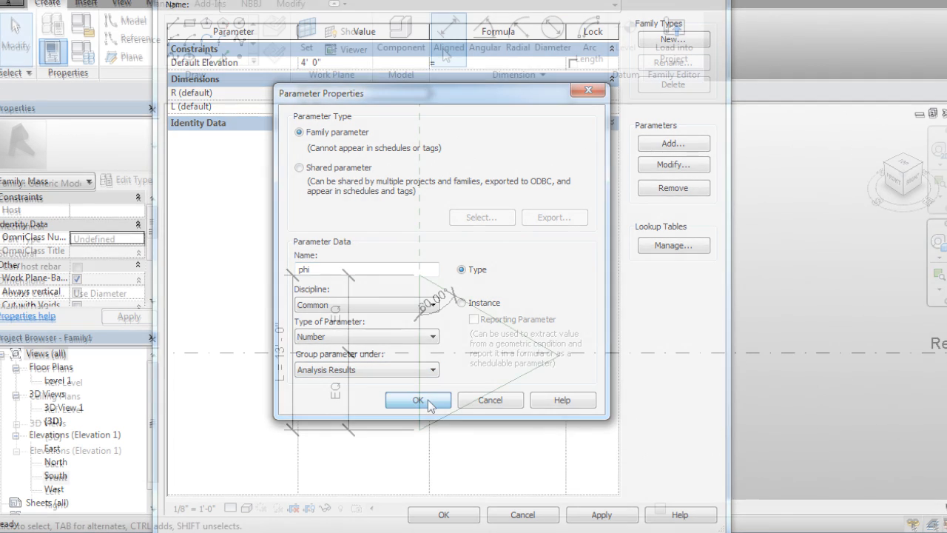
# - Confirm the phi Number parameter and place the triangle's bottom angular dimension
pyautogui.click(418, 399)
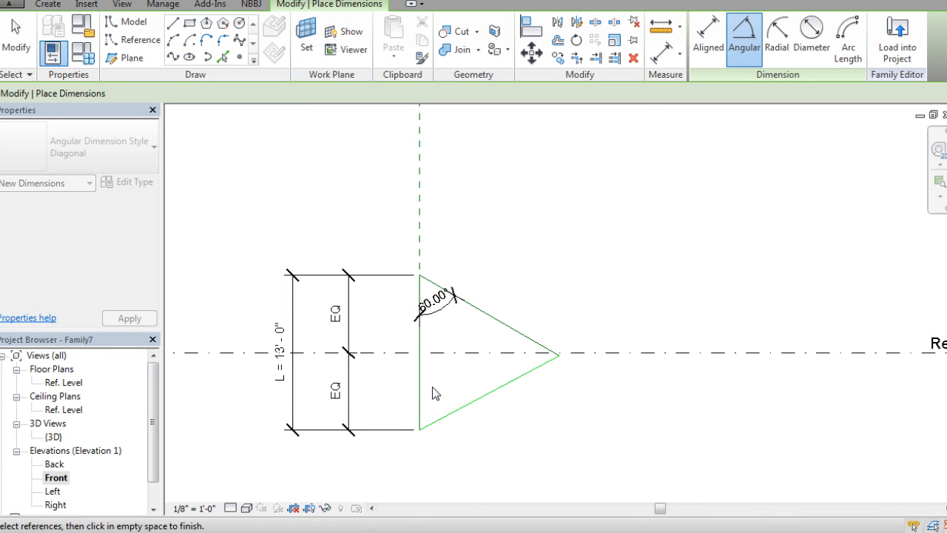
pyautogui.click(466, 405)
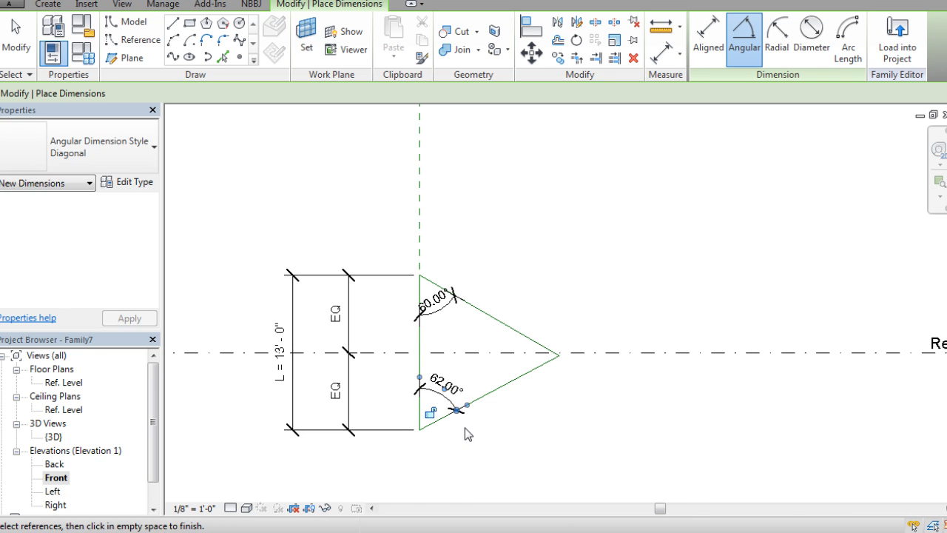
pyautogui.click(485, 400)
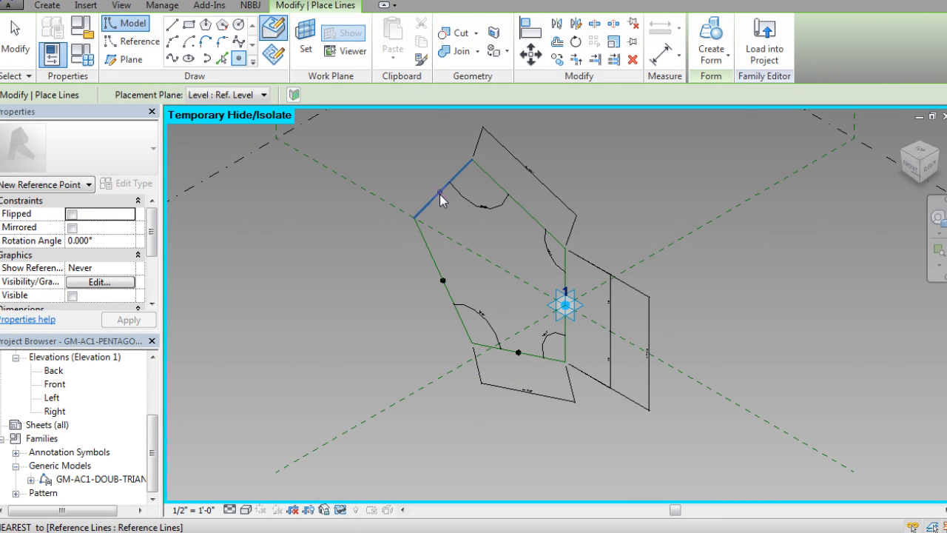
# - Pick the remaining pentagon reference edges to close the model-line chain
pyautogui.click(443, 188)
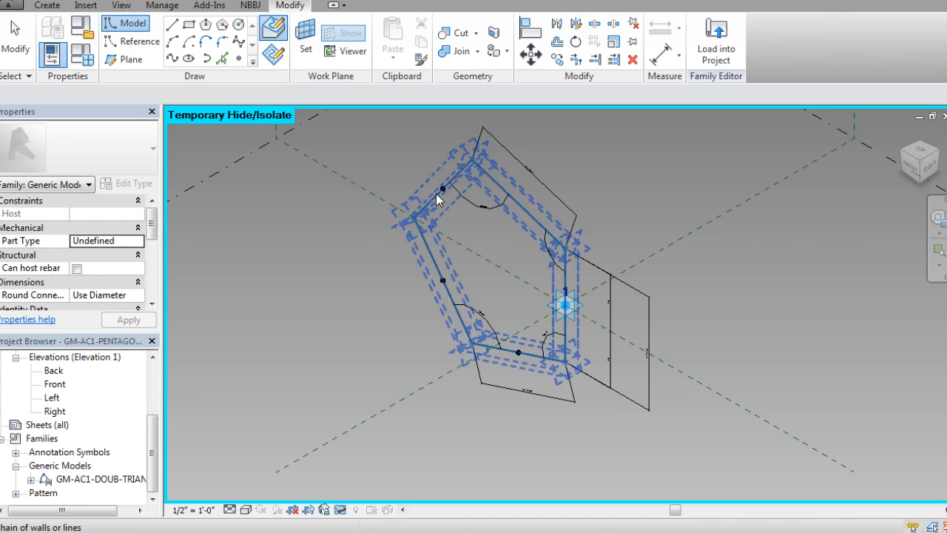
pyautogui.click(440, 189)
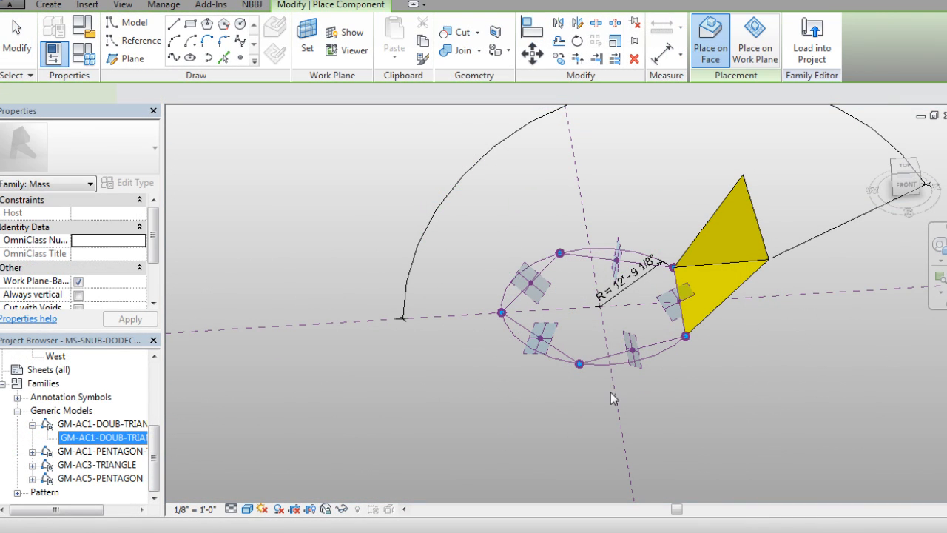
# - Attach the double-triangle adaptive component to a reference point on the pentagon ring
pyautogui.click(633, 352)
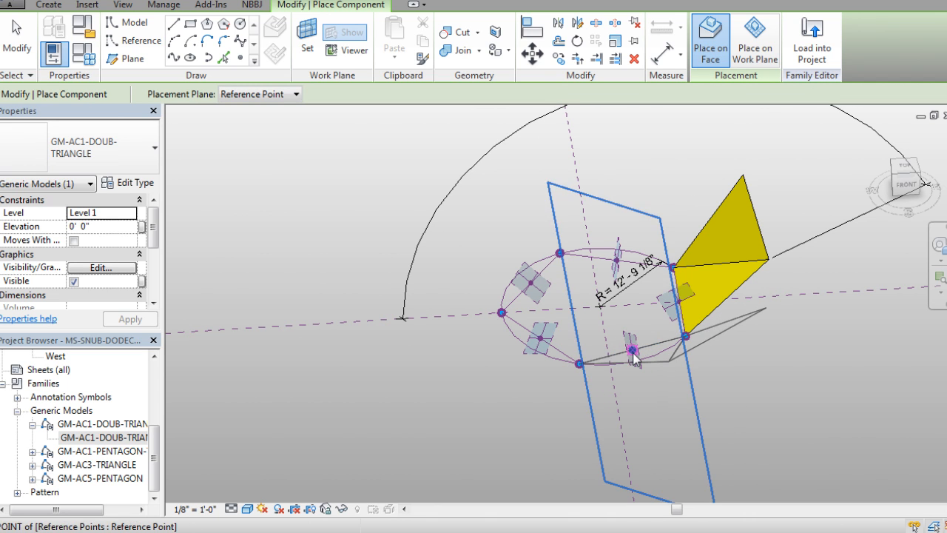